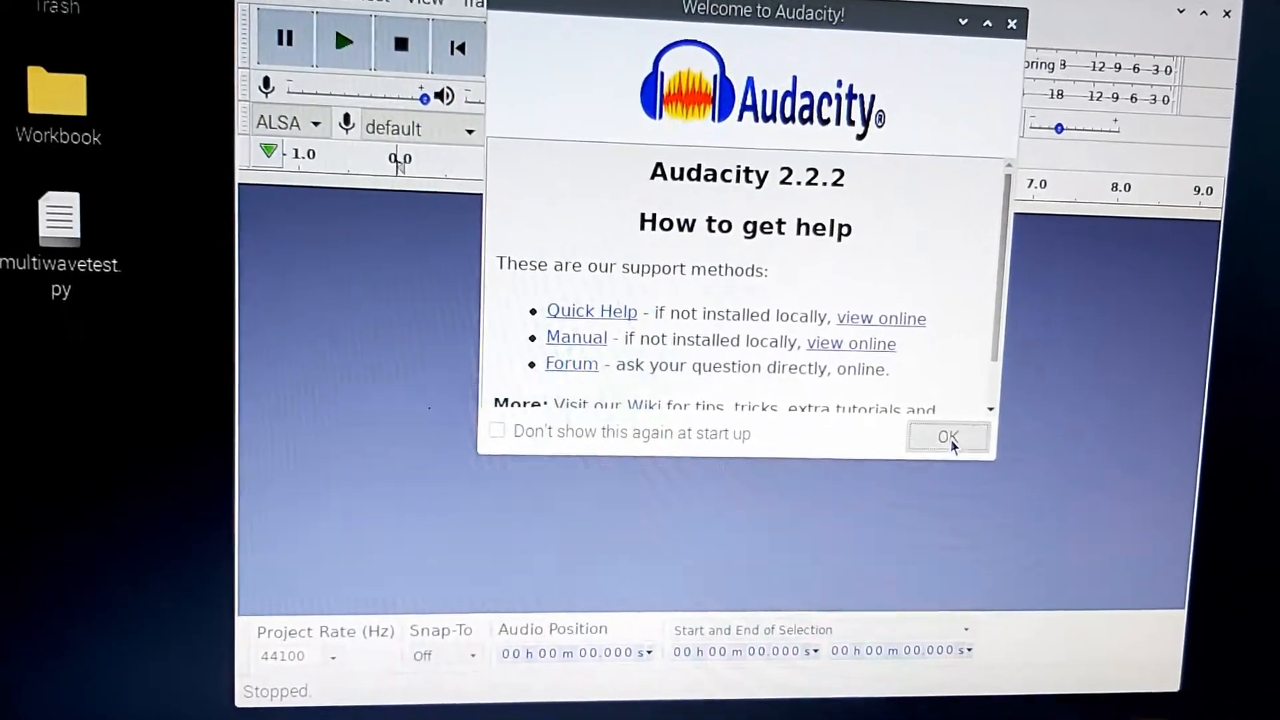
- Dismiss the welcome screen and bring up the audio device preferences
click(946, 436)
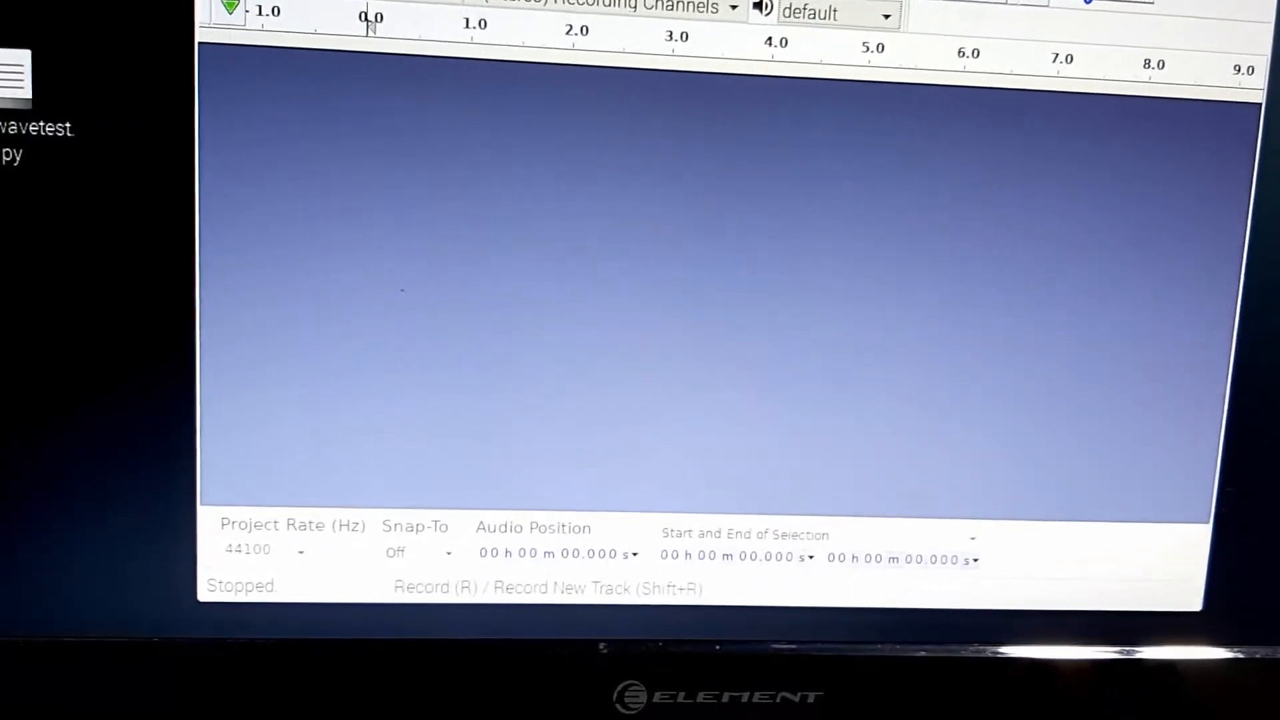
key(r)
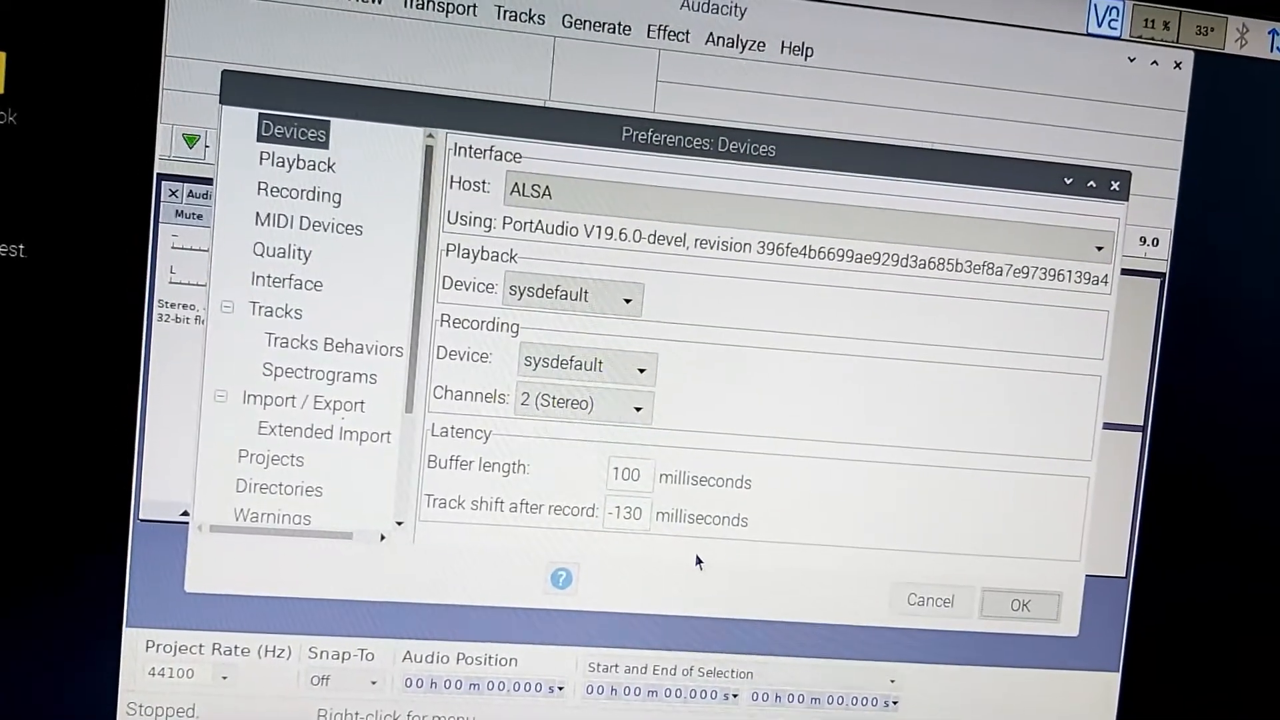
- Confirm sysdefault devices with 2 (Stereo) channels and start recording a test track
click(1017, 605)
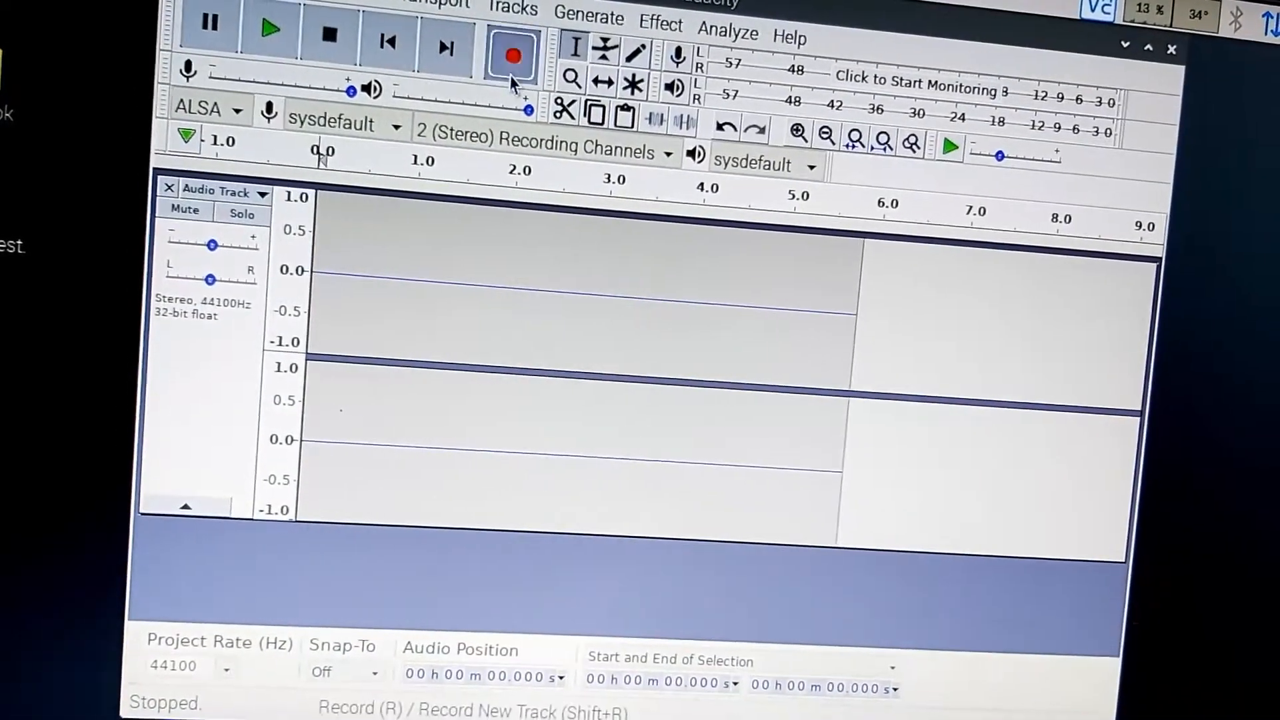
click(512, 58)
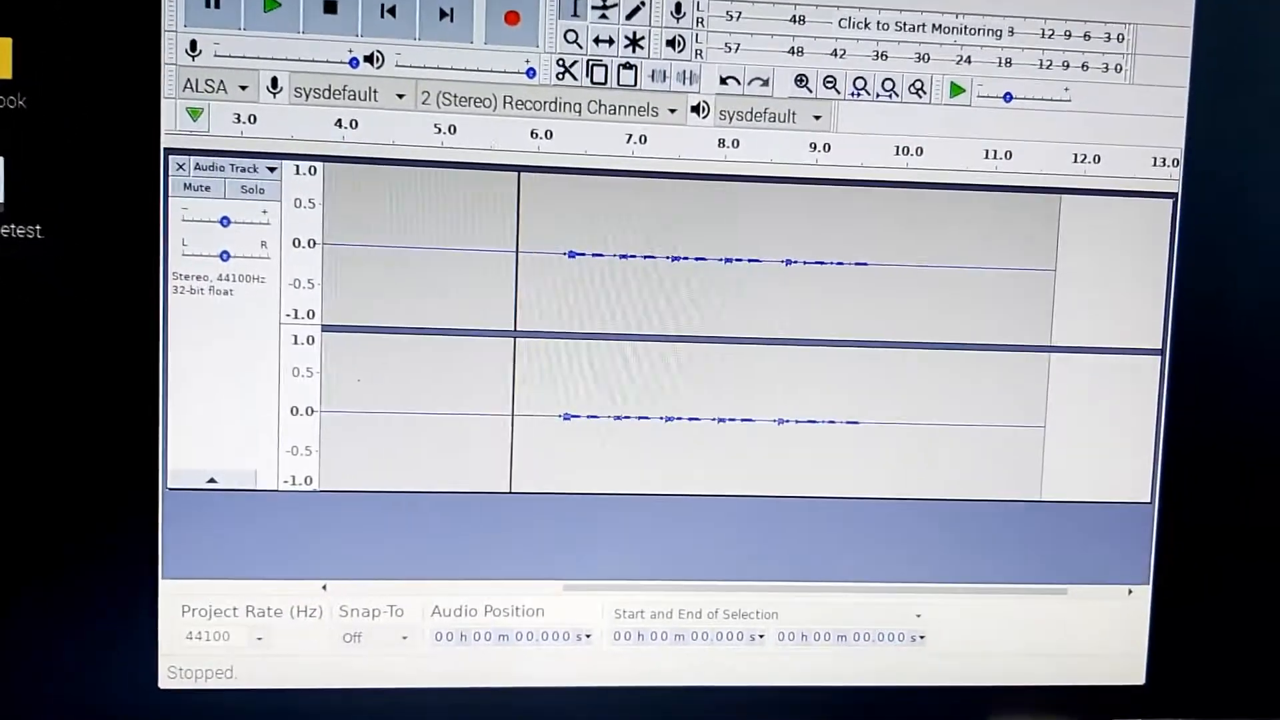
click(1253, 12)
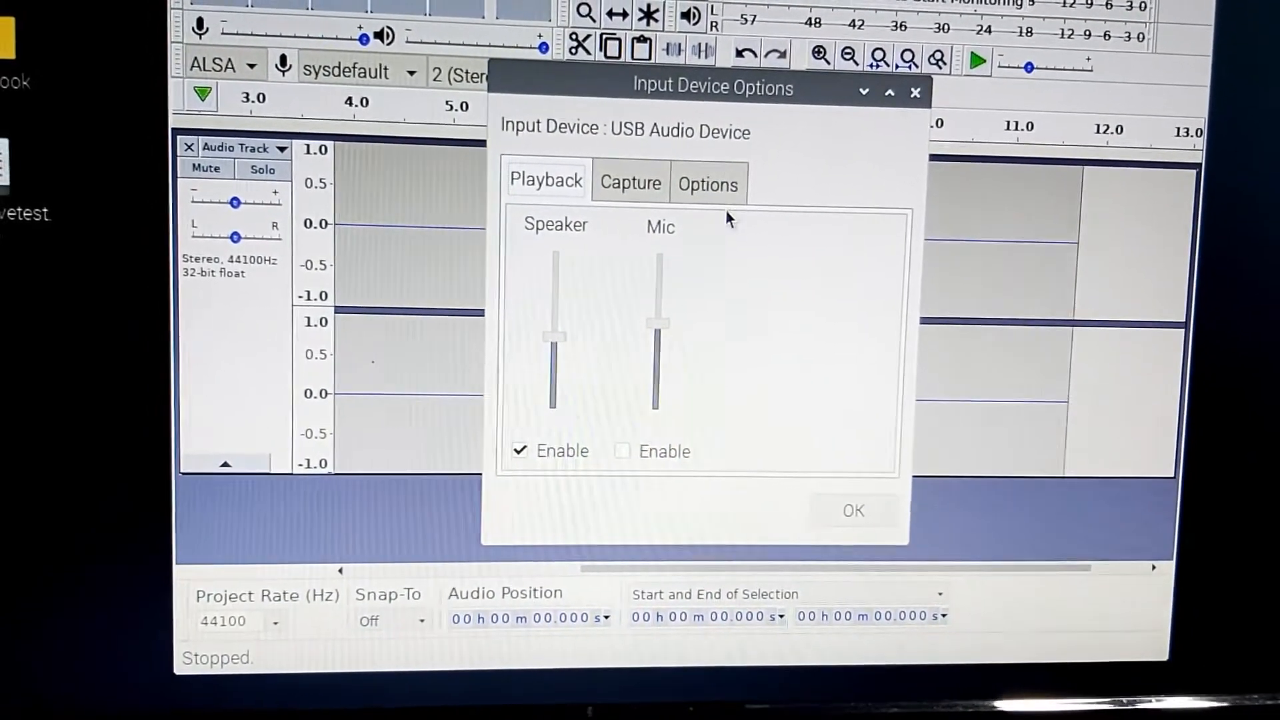
click(630, 182)
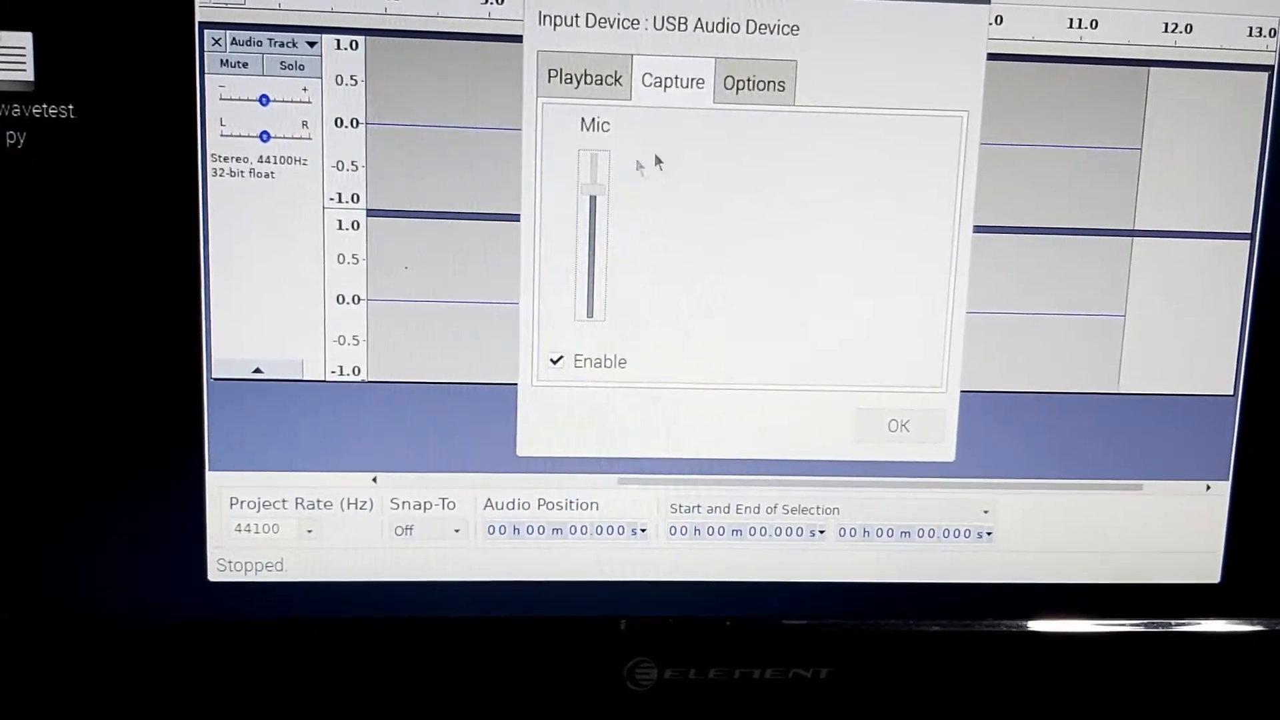
click(751, 80)
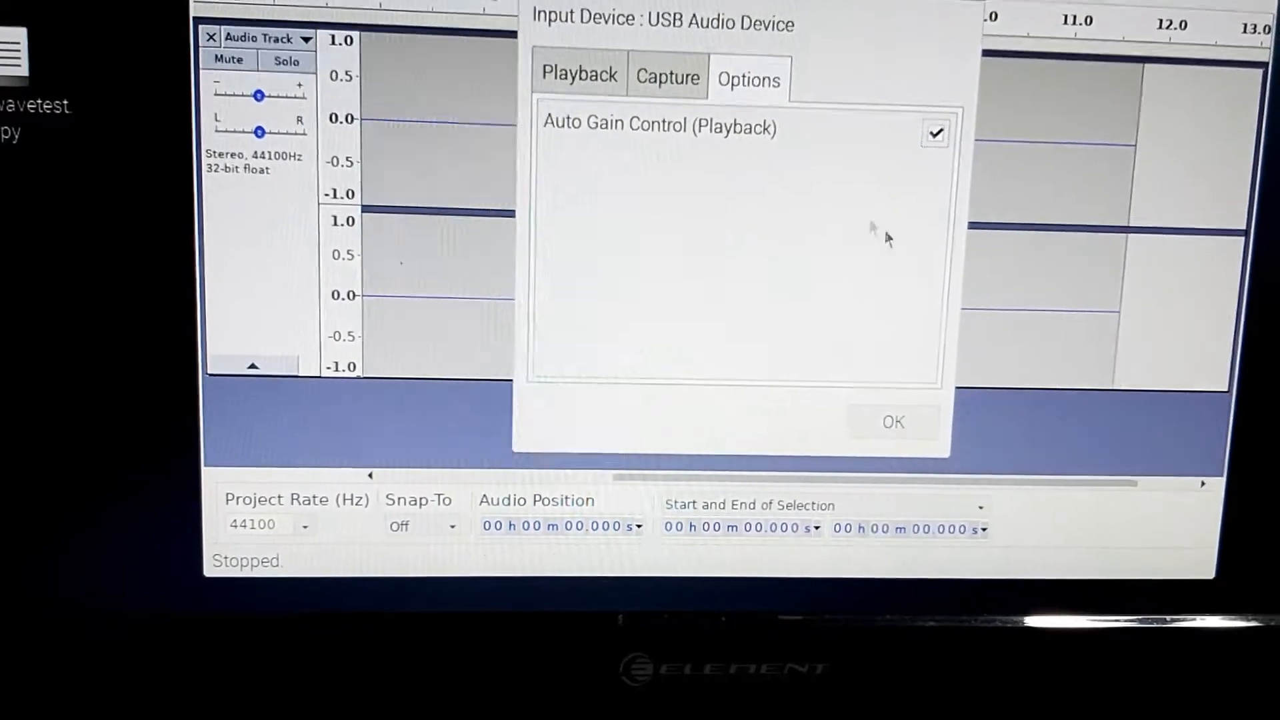
click(892, 422)
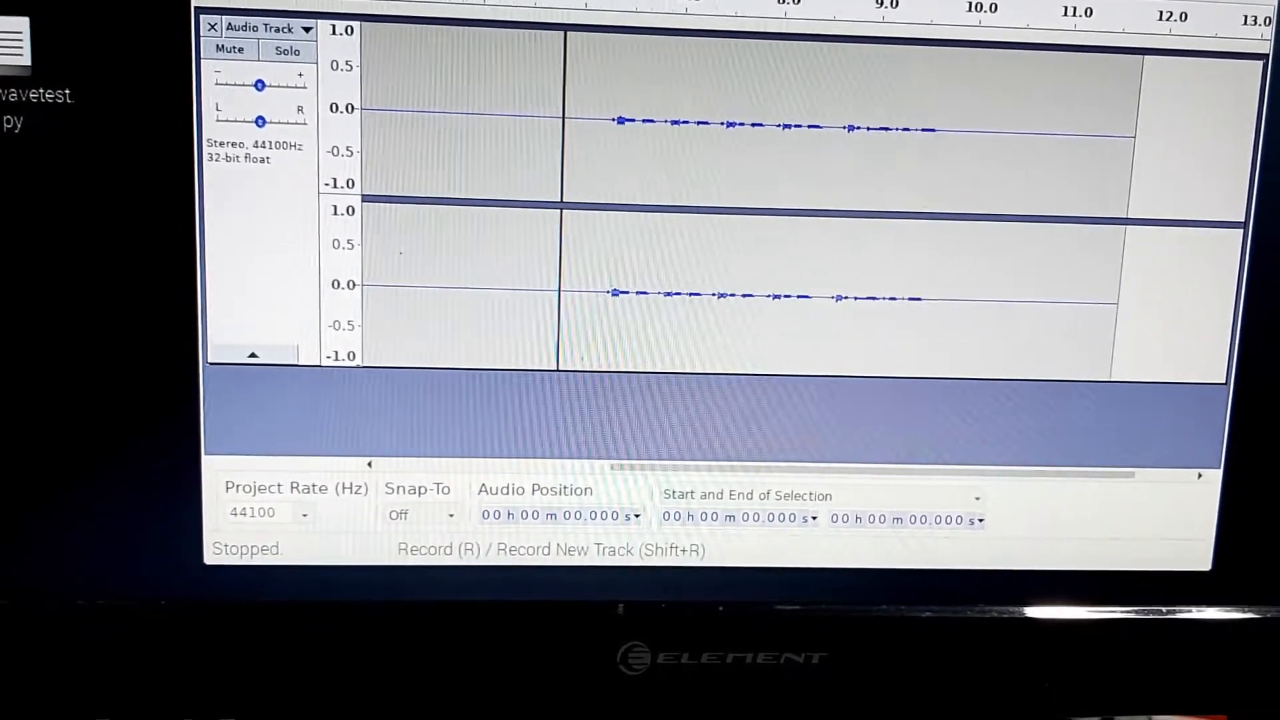
- Record and stop a louder stereo take, then select it in the track
key(r)
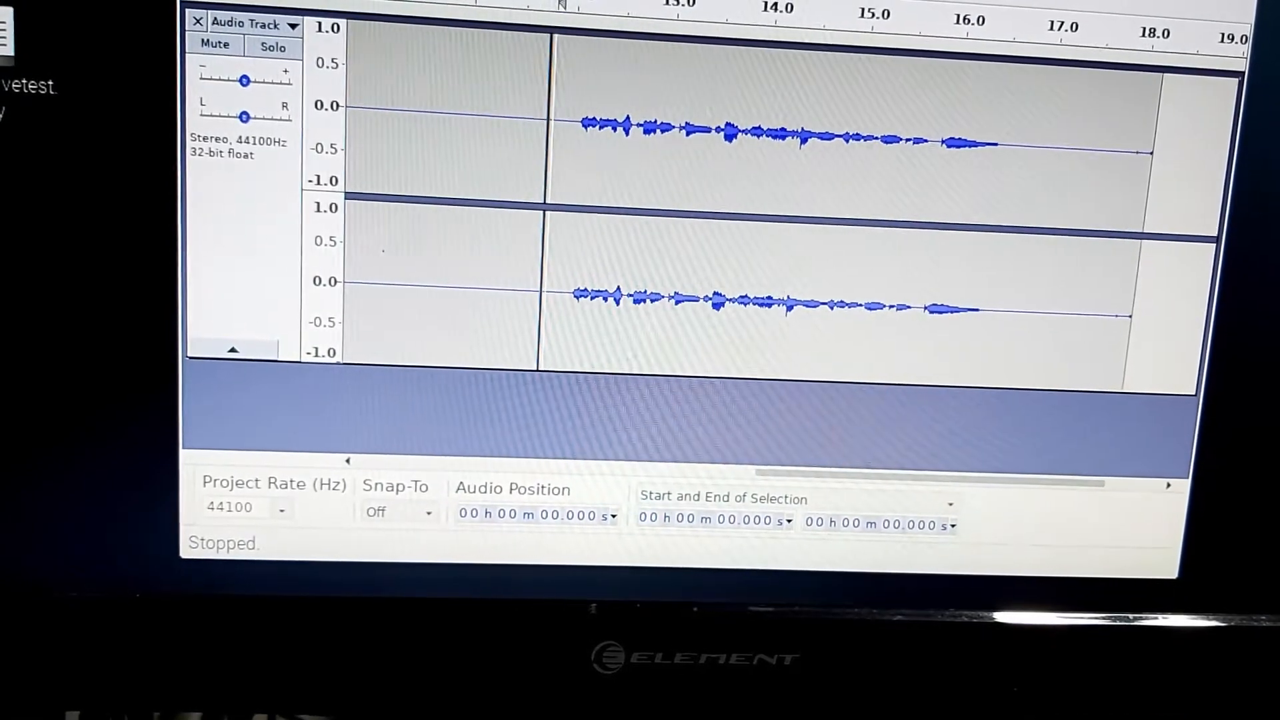
key(space)
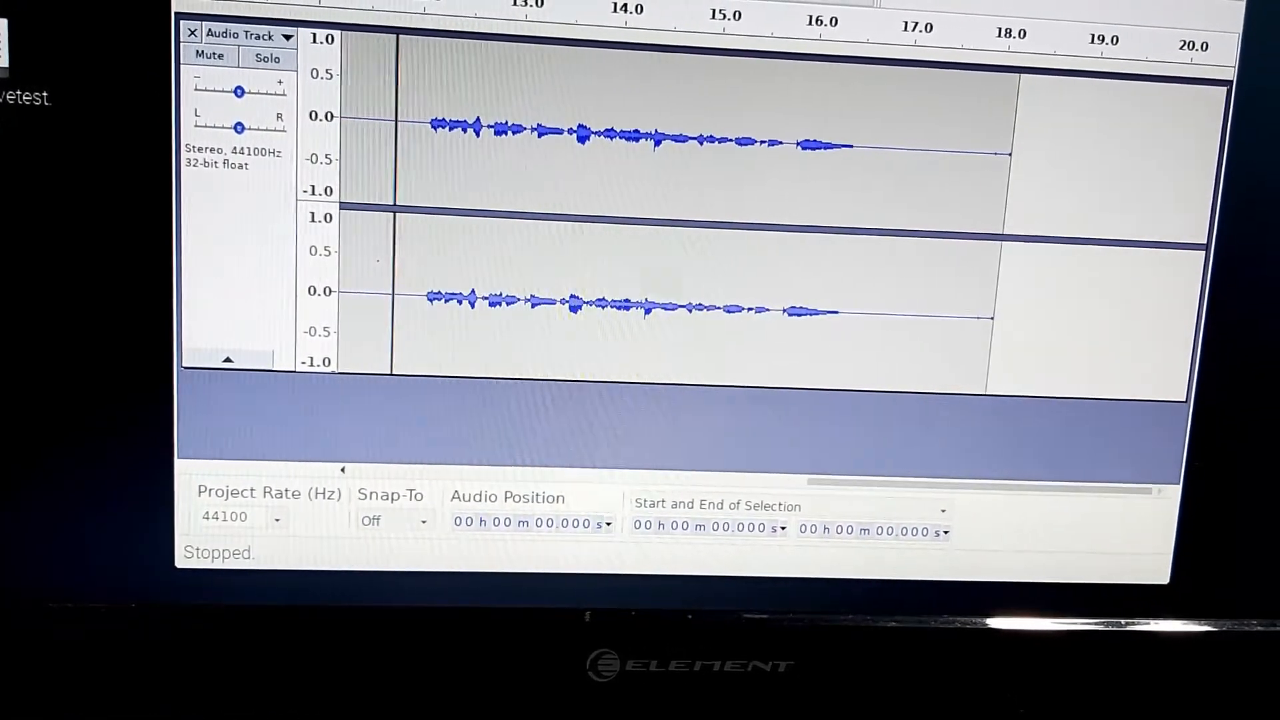
click(495, 142)
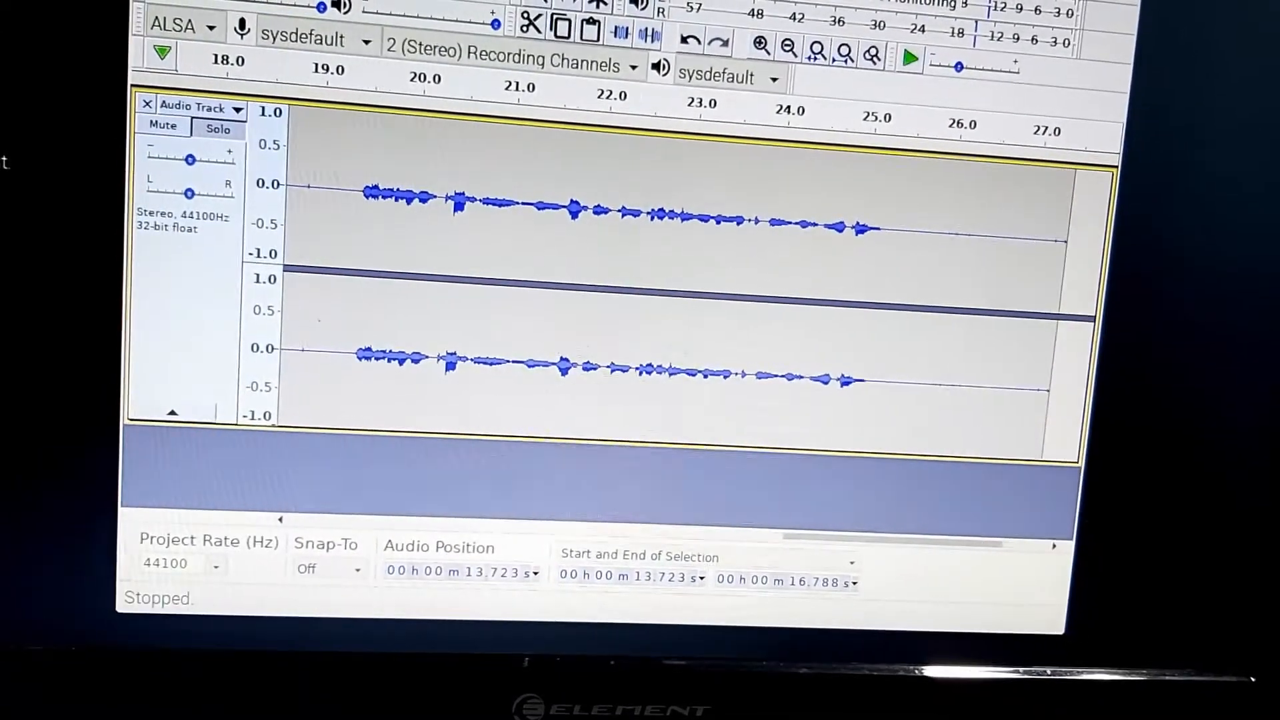
- Restart Audacity, dismiss the welcome dialog, and record a new eight-second stereo track
click(908, 58)
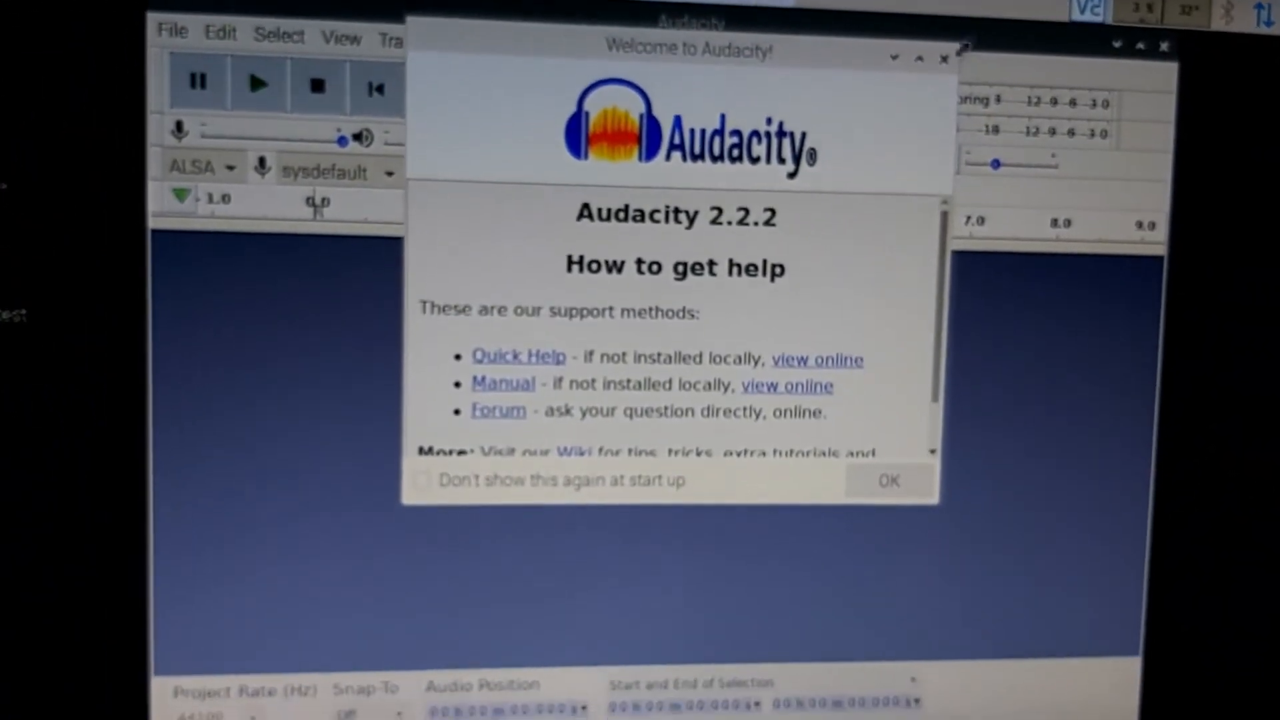
click(887, 480)
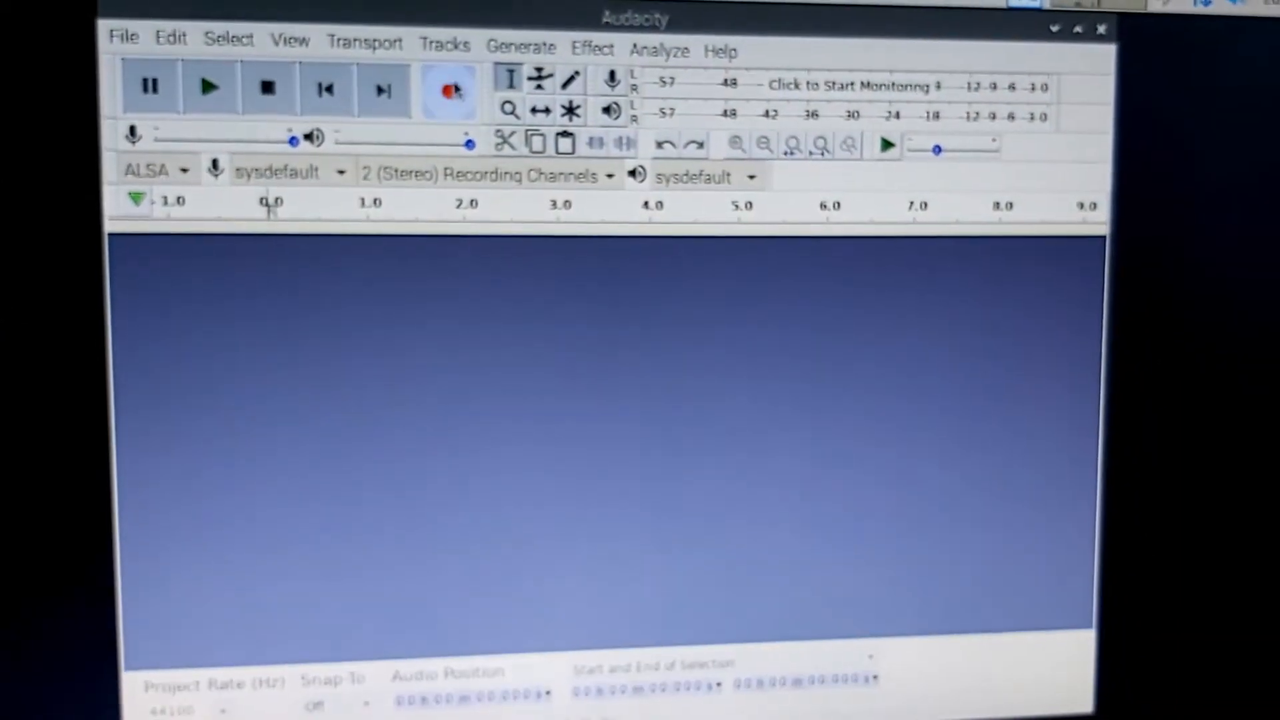
click(448, 88)
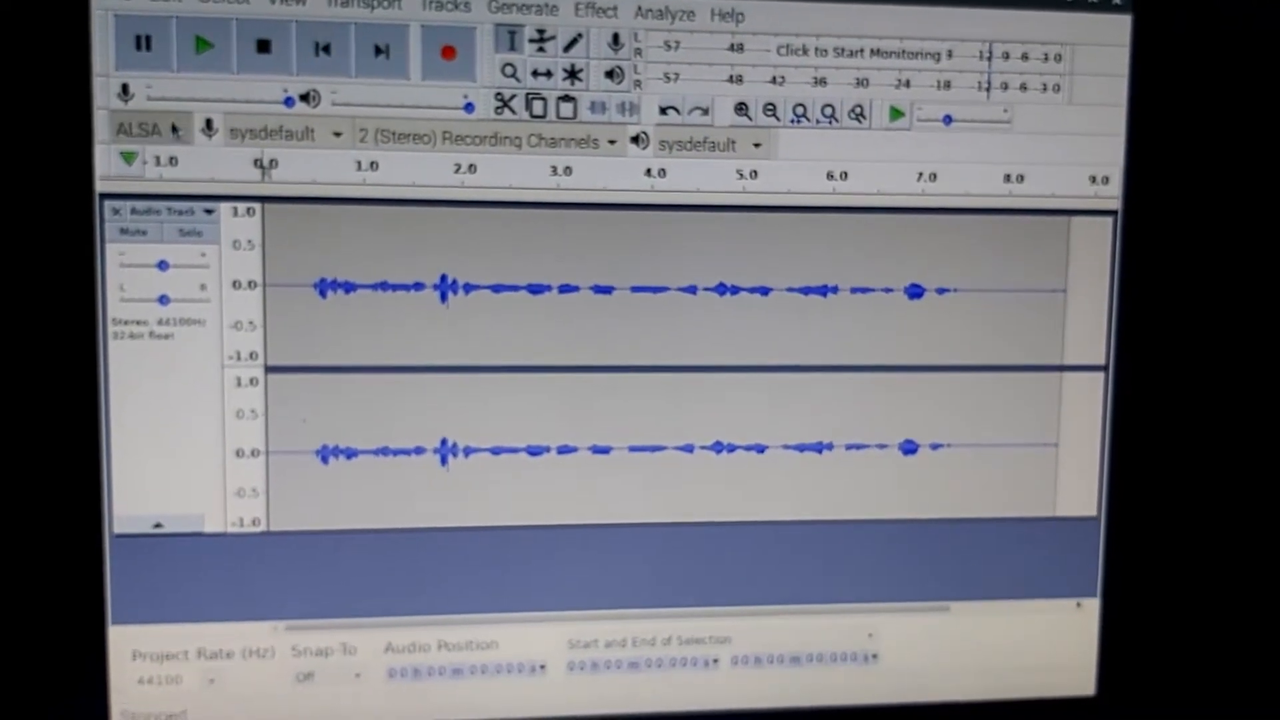
- Set both the recording device and playback device to pulse
click(287, 135)
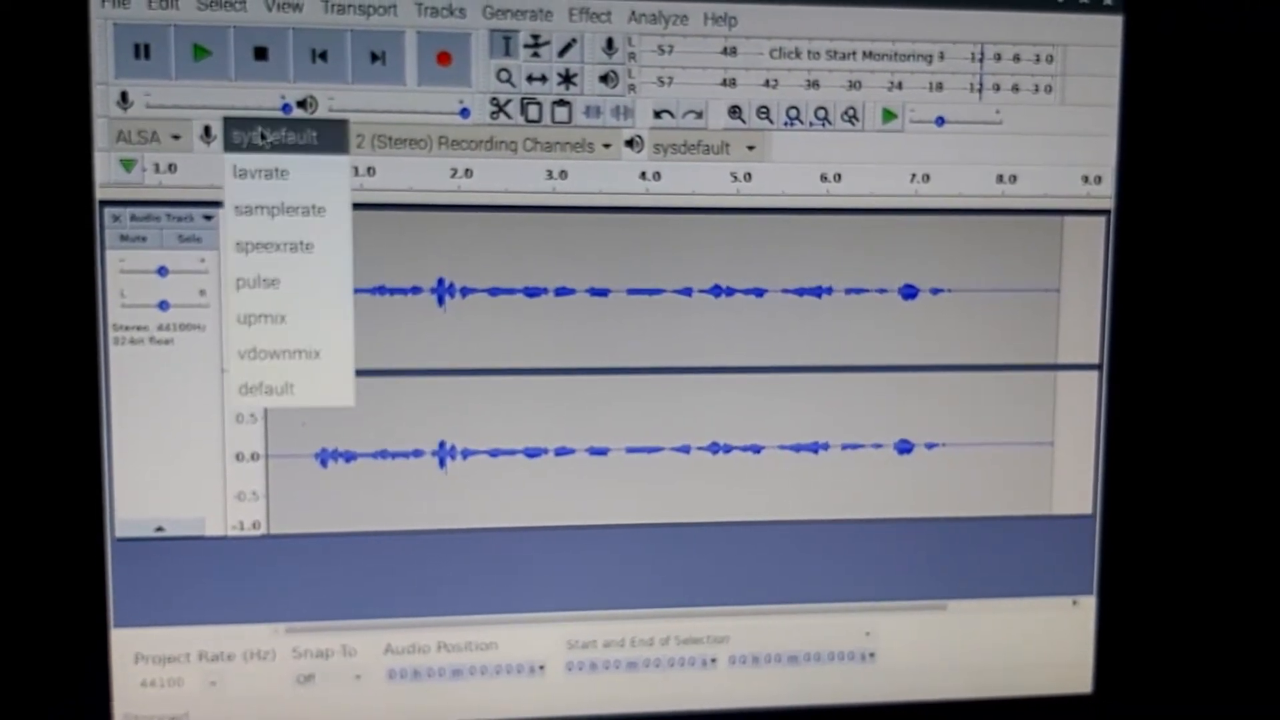
click(258, 281)
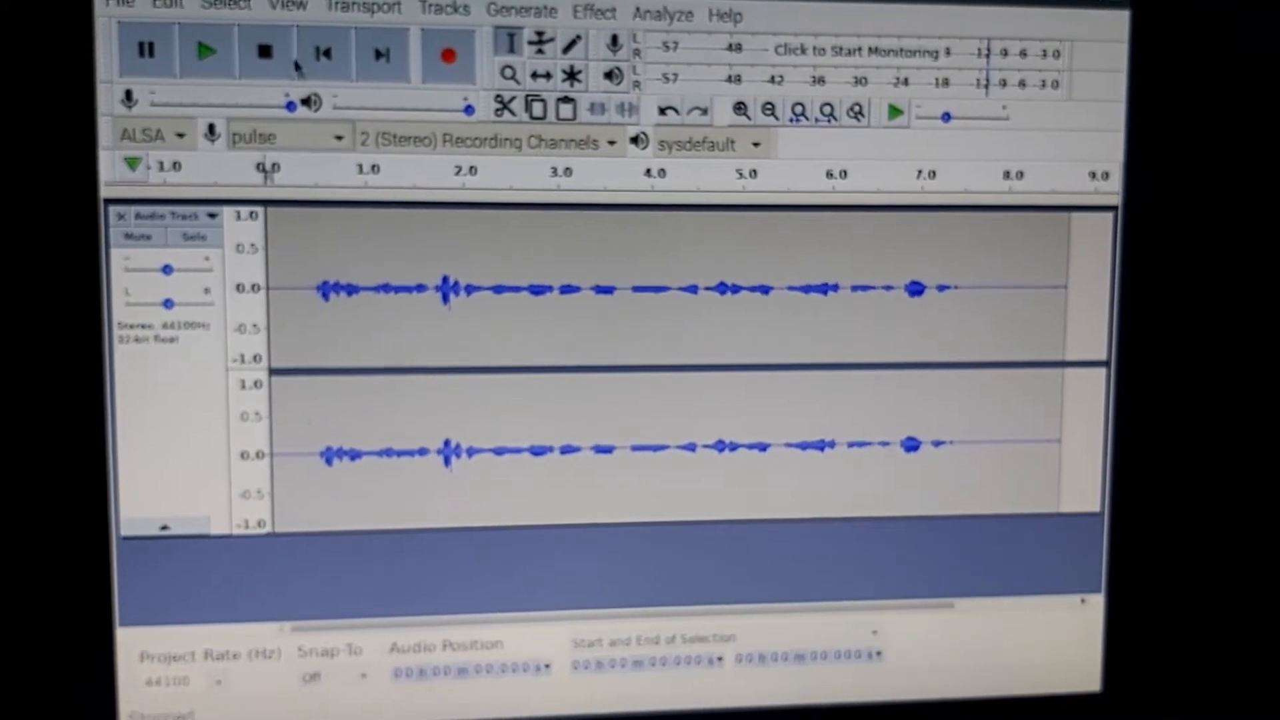
click(205, 51)
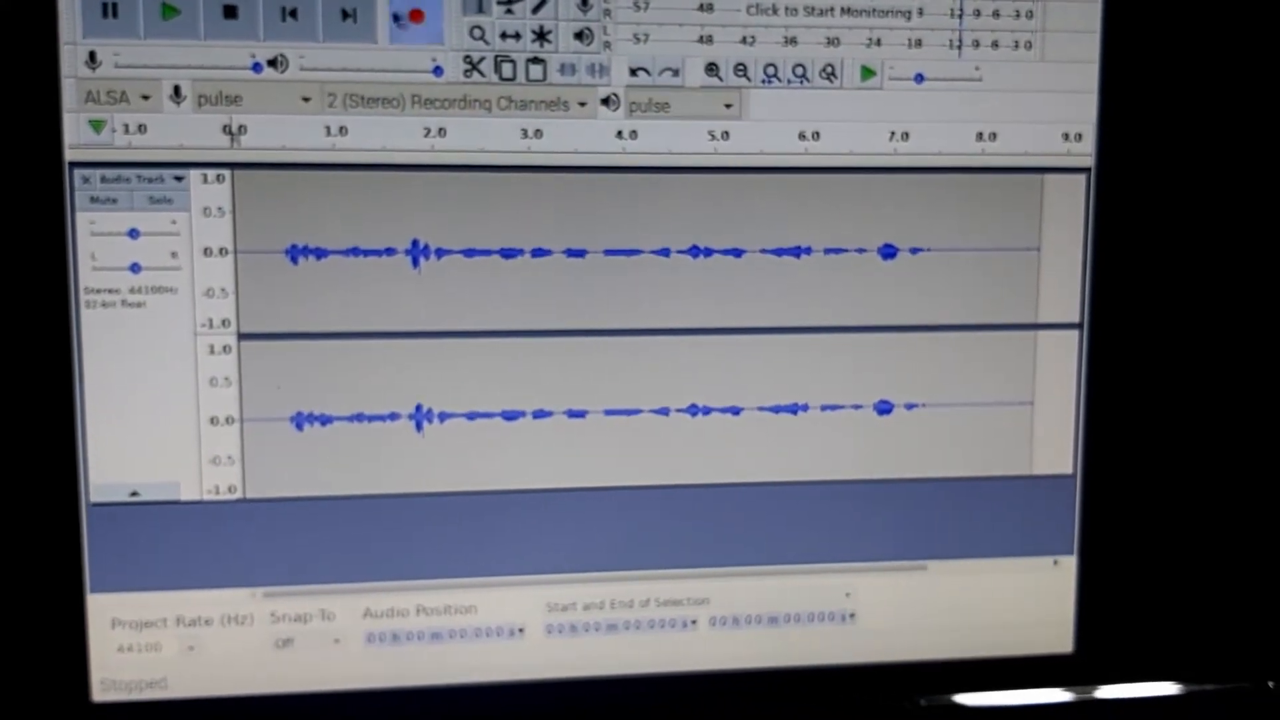
click(170, 15)
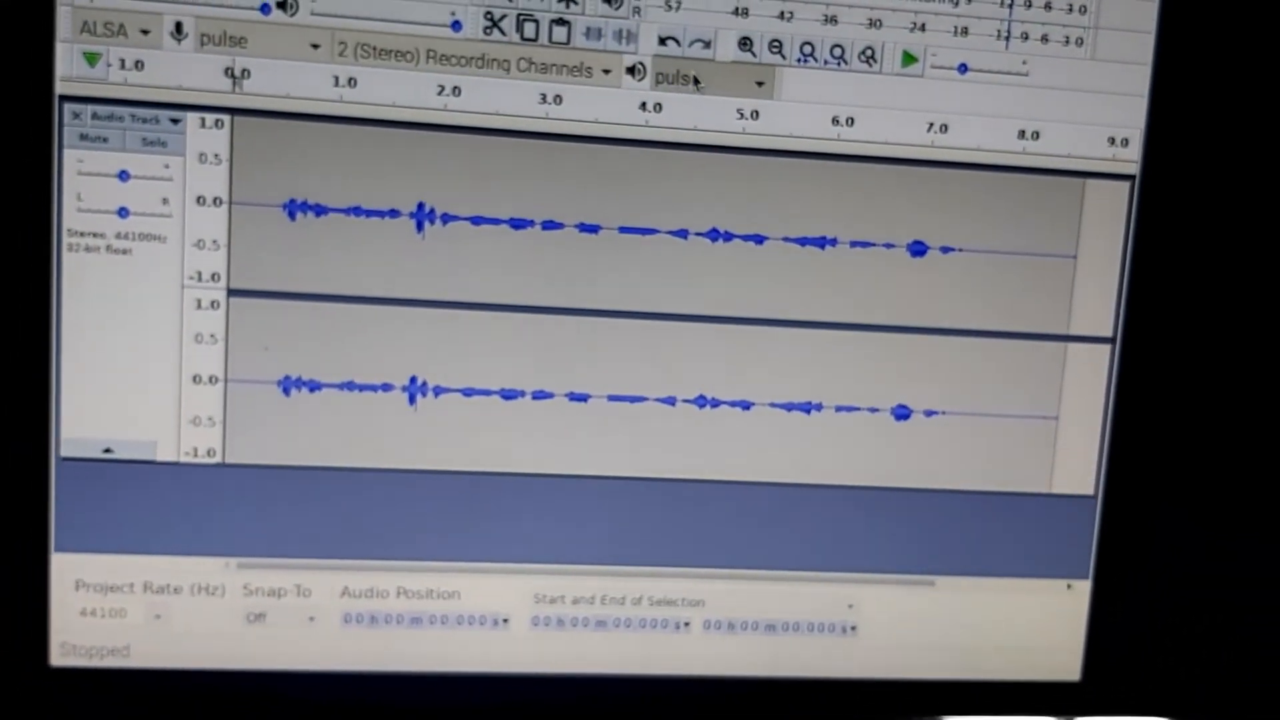
- Set the playback device to dmix and return to the start of the recording
click(702, 81)
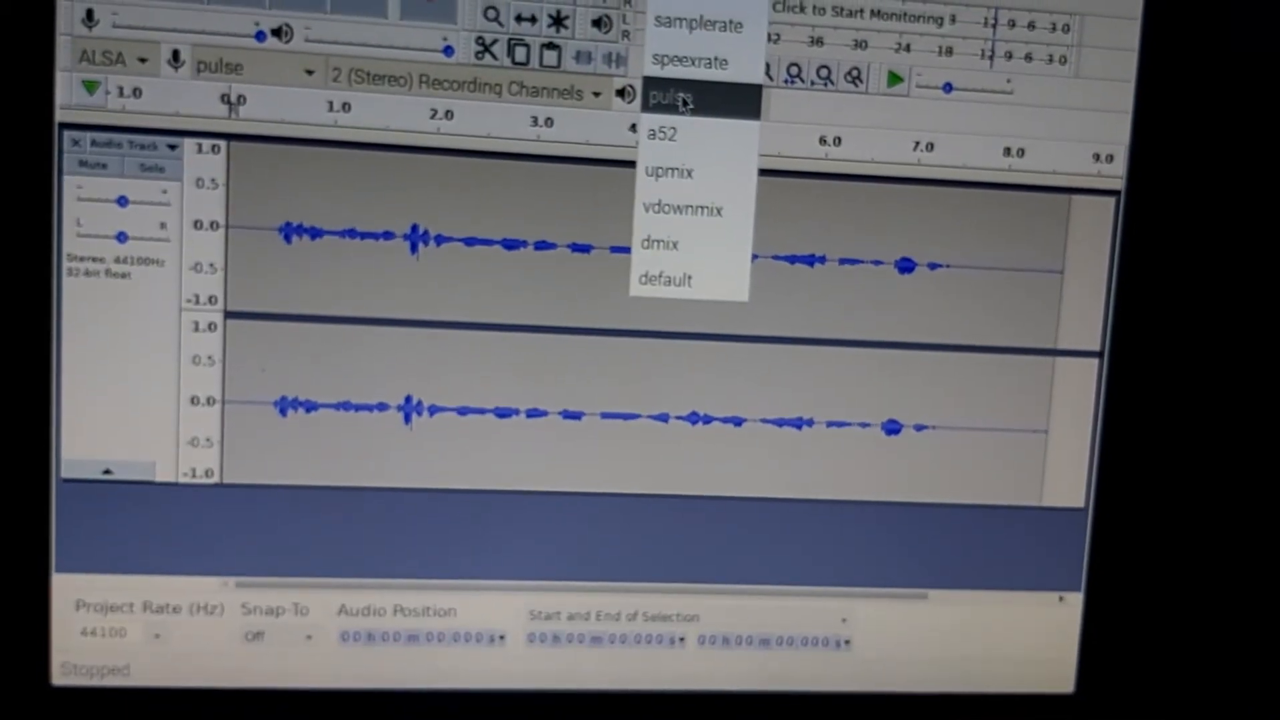
mouse_move(686, 238)
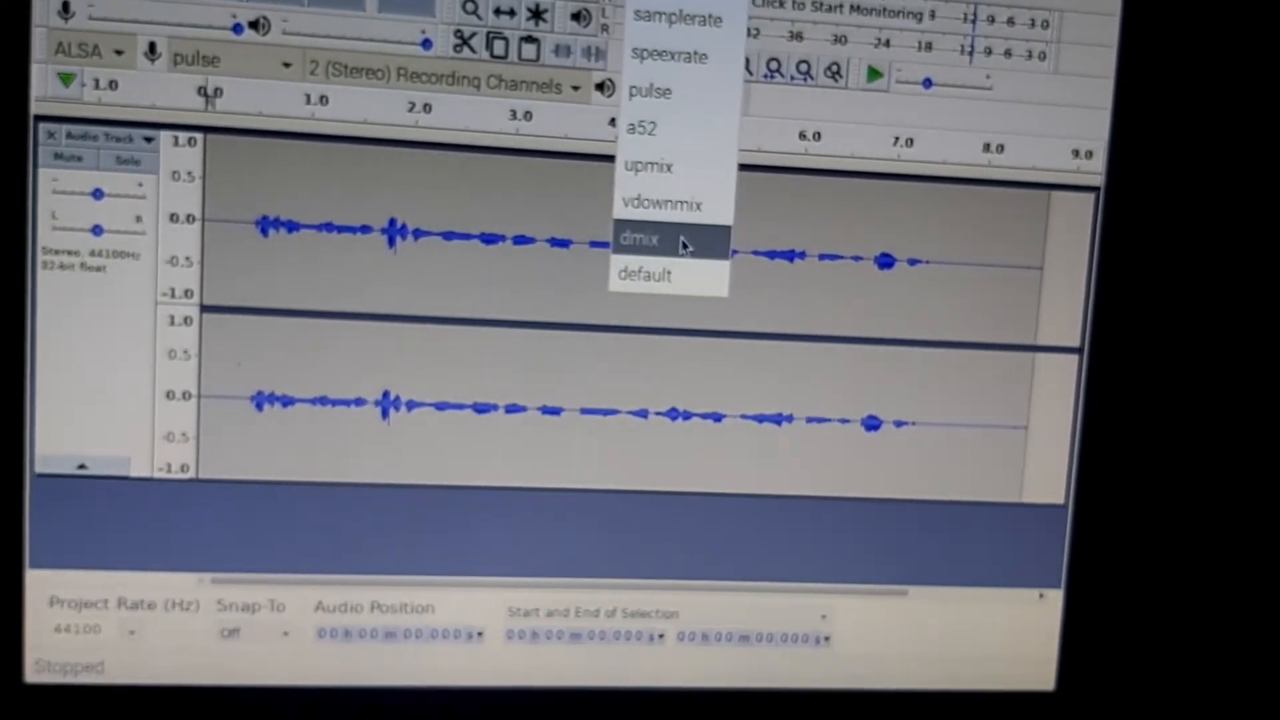
click(641, 240)
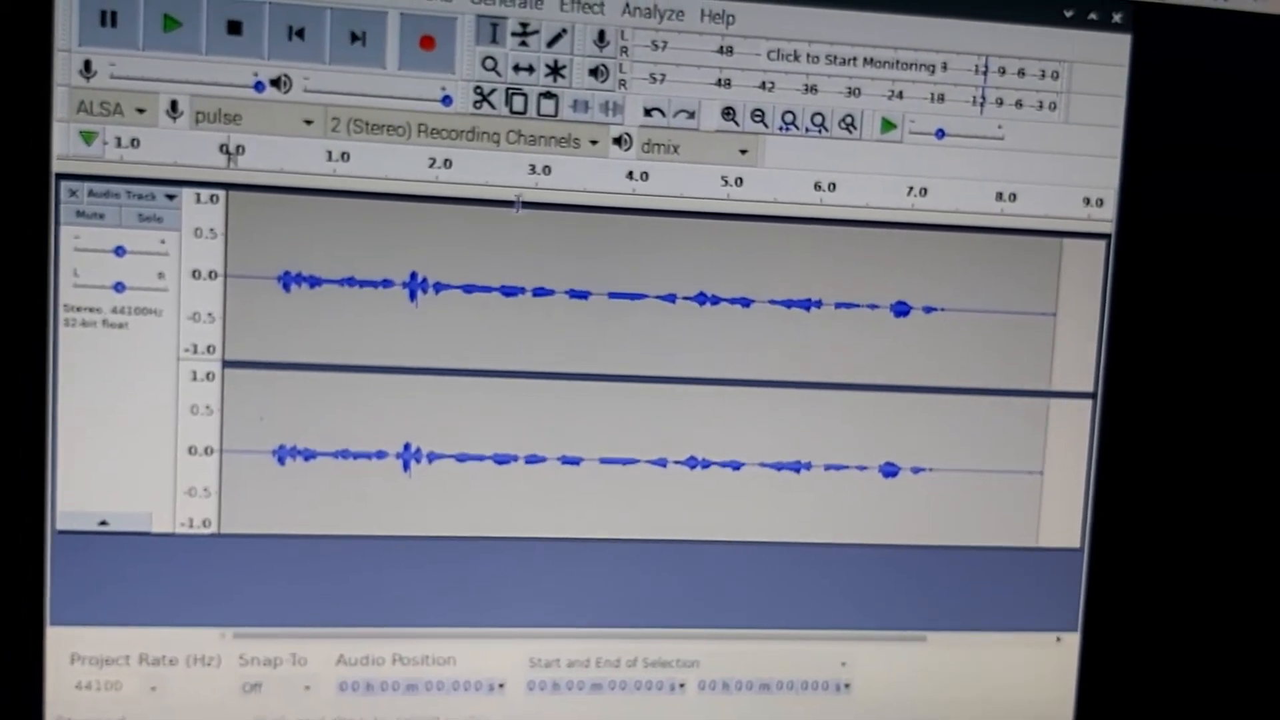
click(298, 33)
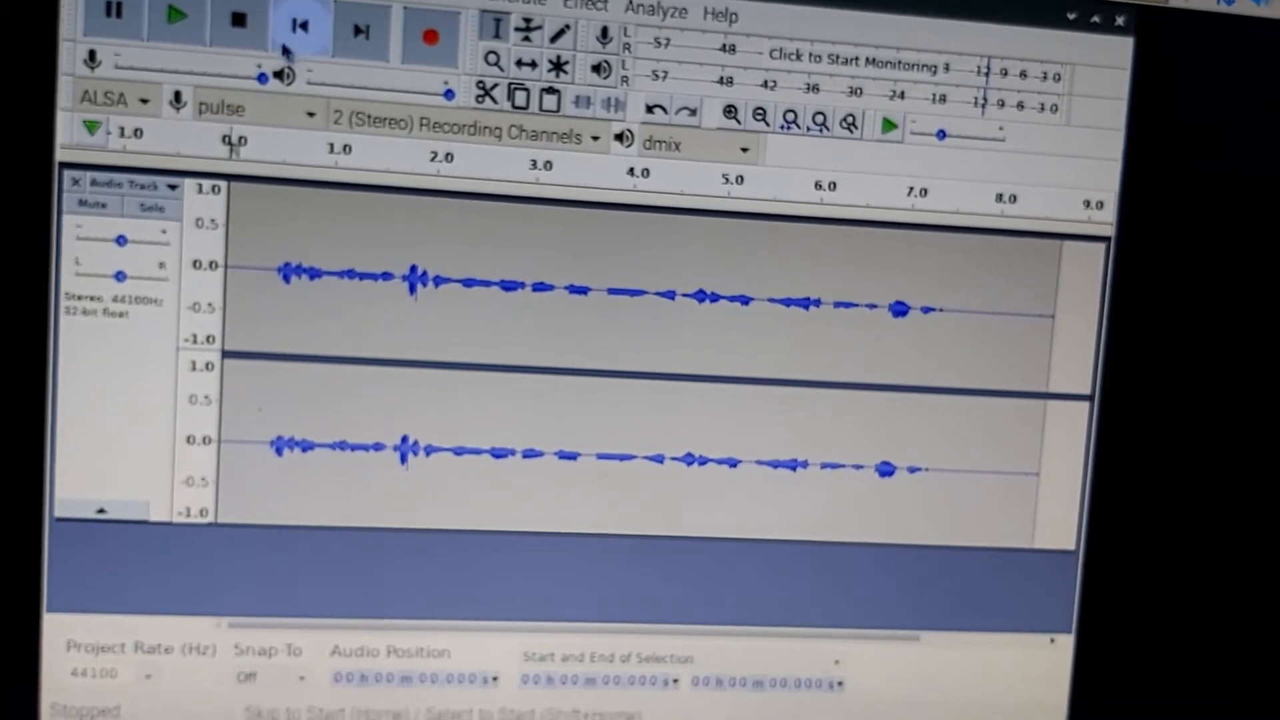